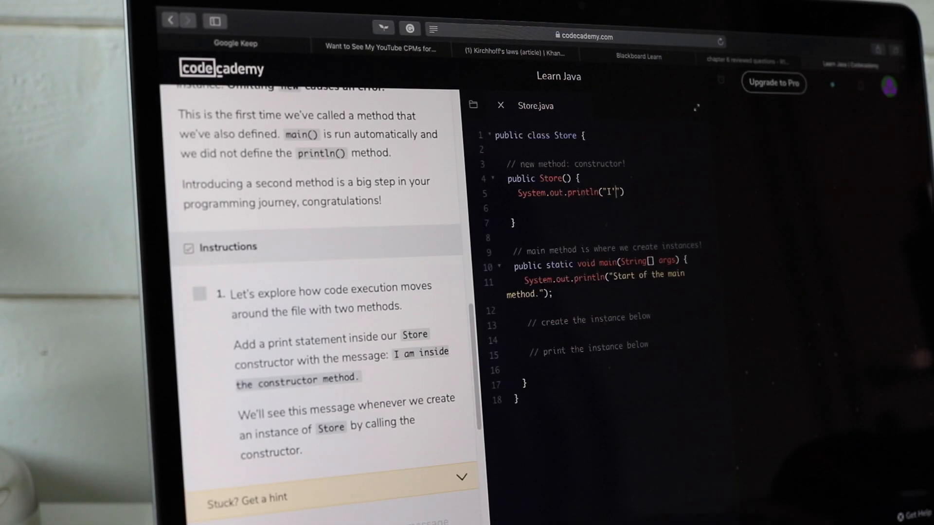
- Complete the println string in Store.java with 'am inside', then move to Khan Academy's My courses
type("am inside")
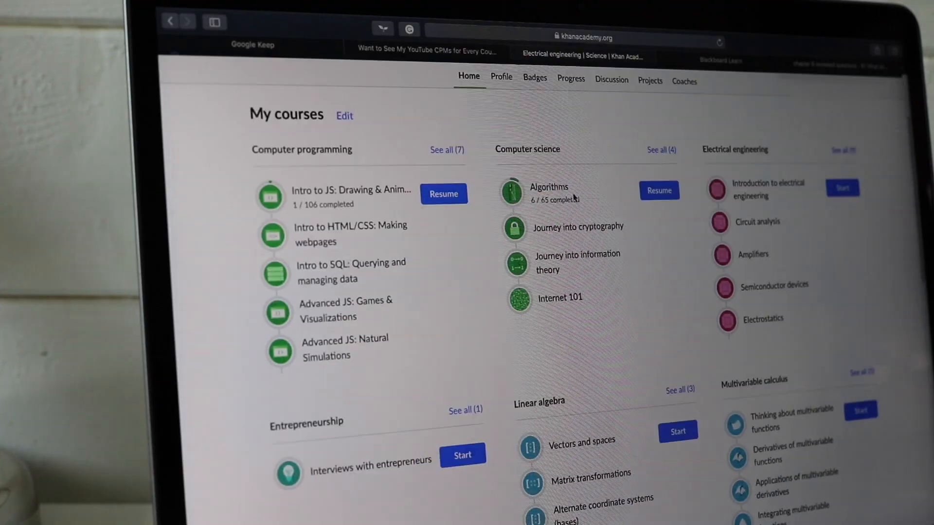
- Sample the standard electrical units article and Conventional current video, then reach the Kirchhoff's laws article
left_click(773, 190)
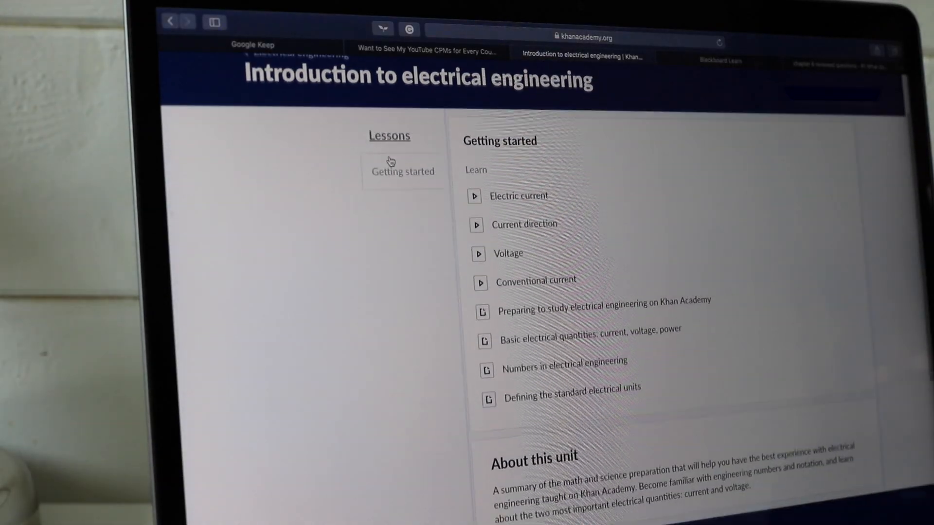
left_click(589, 338)
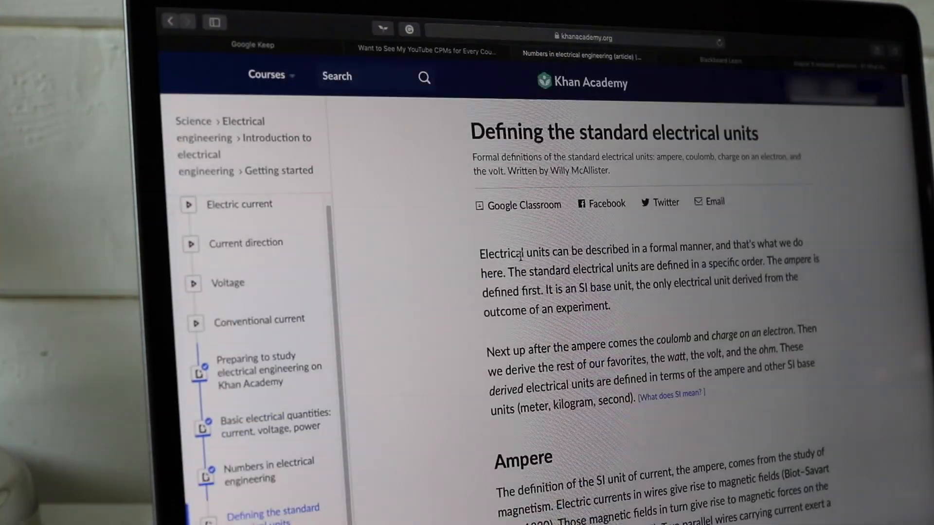
left_click(259, 320)
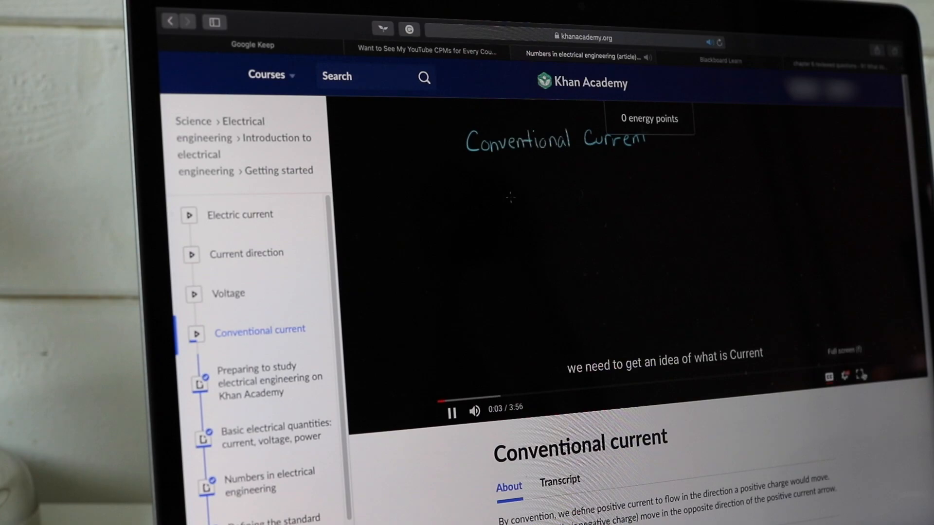
left_click(266, 75)
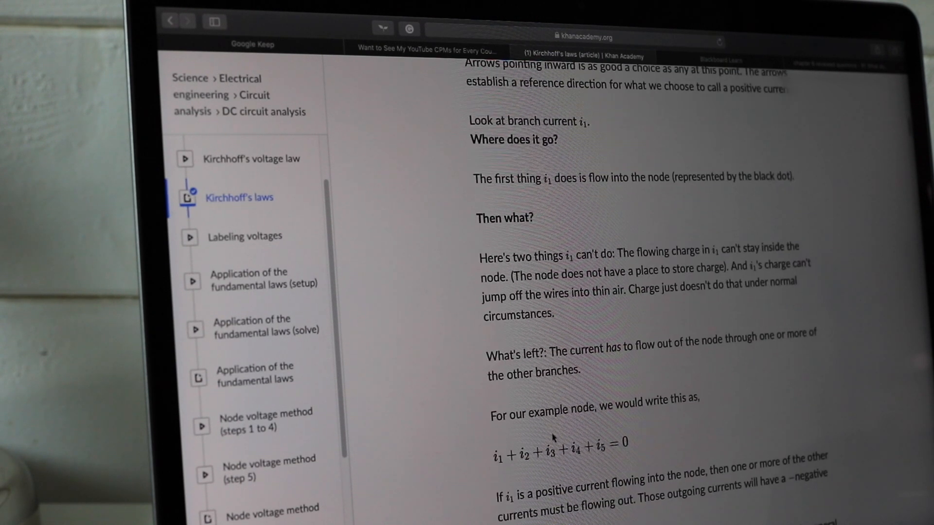
- Read down the Kirchhoff's laws article to its practice problems before moving to Quizlet
scroll("down", 3)
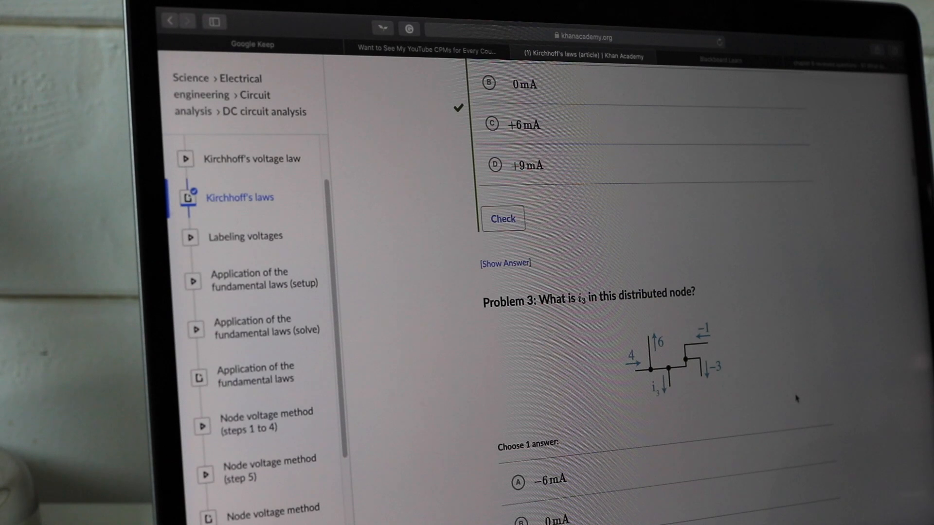
scroll("down", 3)
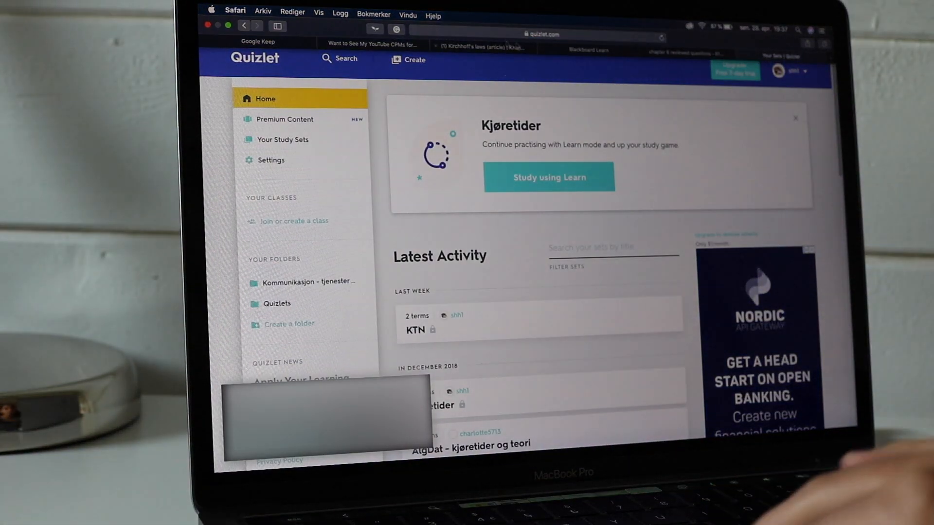
- Flip through the networking flashcard set toward card 8 of 88, then search 'computer network'
scroll("down", 3)
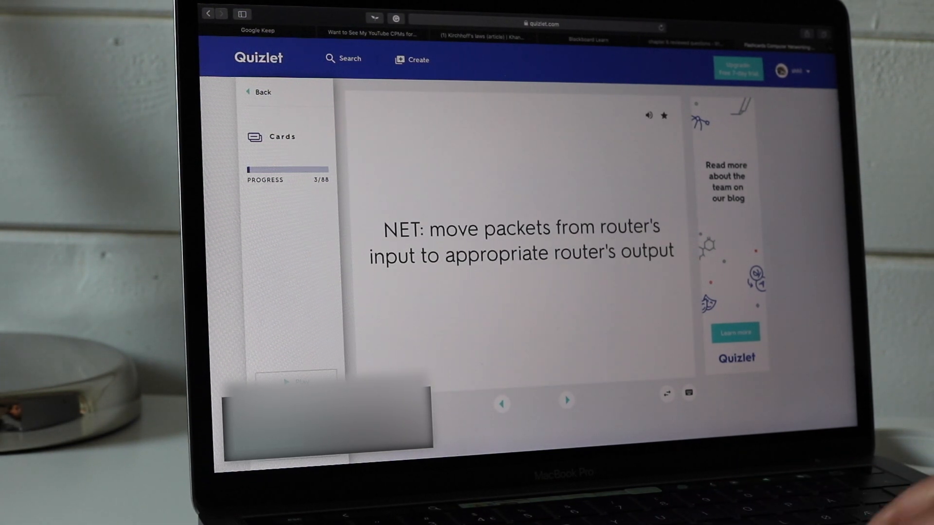
left_click(566, 400)
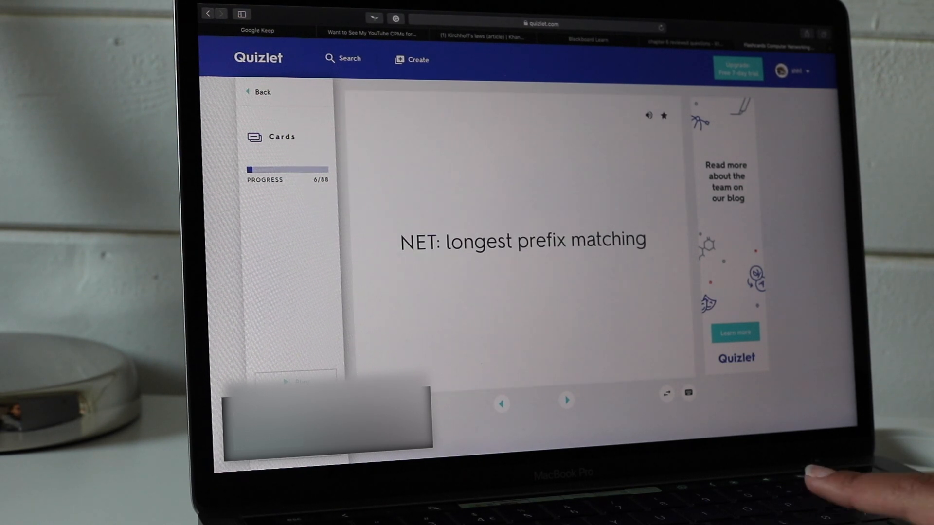
left_click(566, 400)
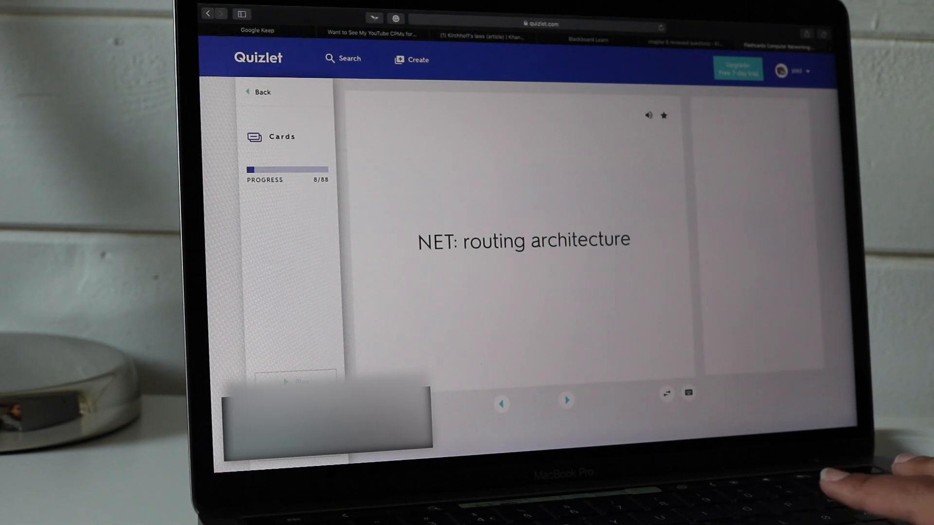
type("computer network")
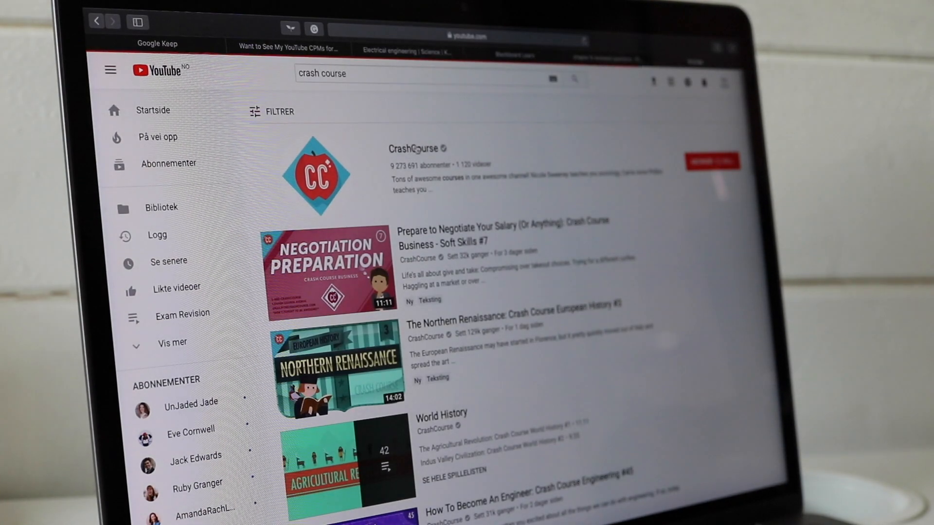
- Browse the CrashCourse channel's playlists, paging through the Other courses row
left_click(444, 105)
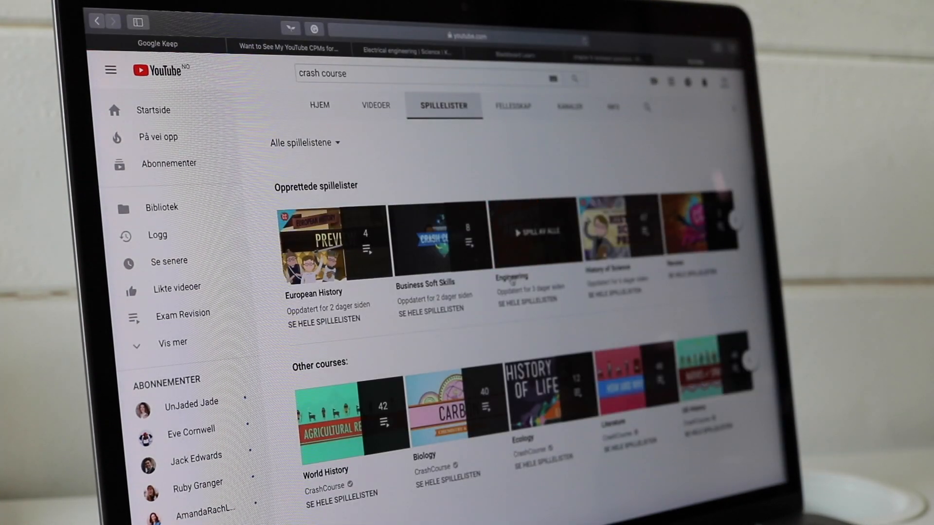
left_click(533, 233)
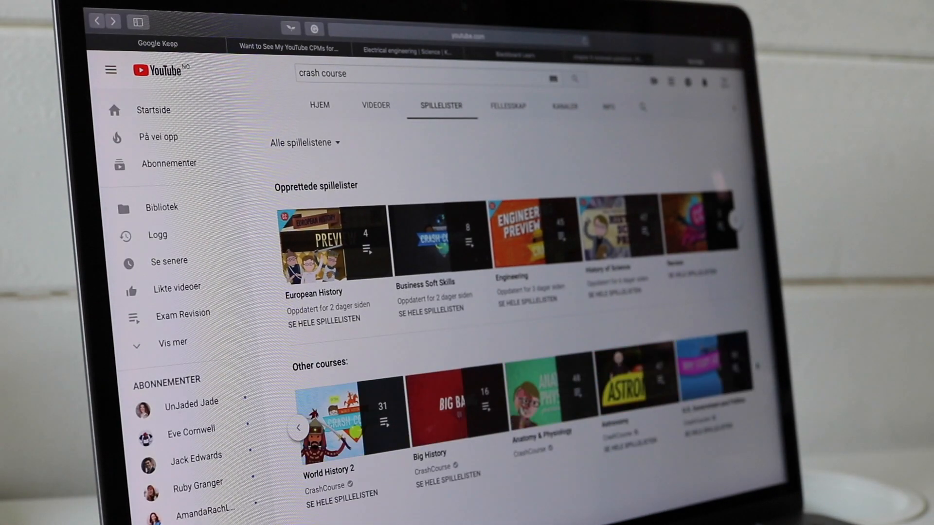
left_click(751, 362)
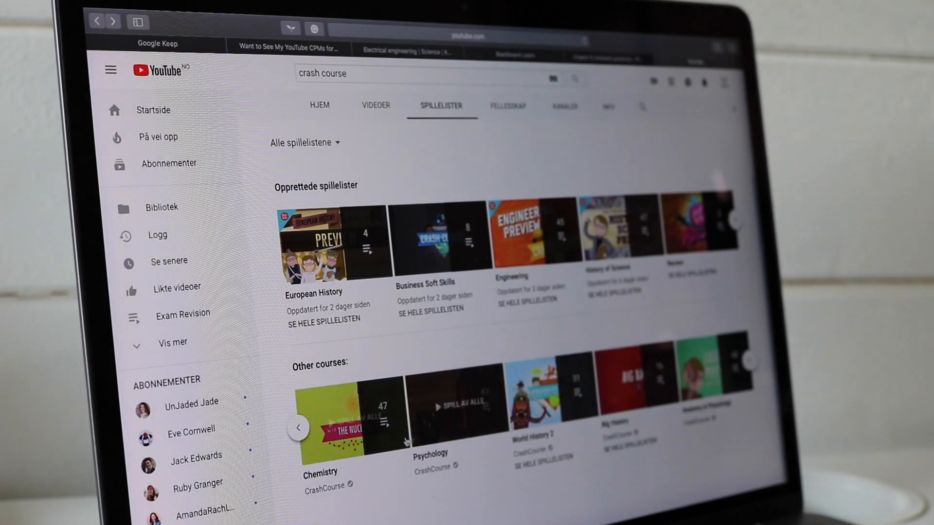
- Play a Crash Course Computer Science machine learning episode and start searching for 'cow'
left_click(346, 411)
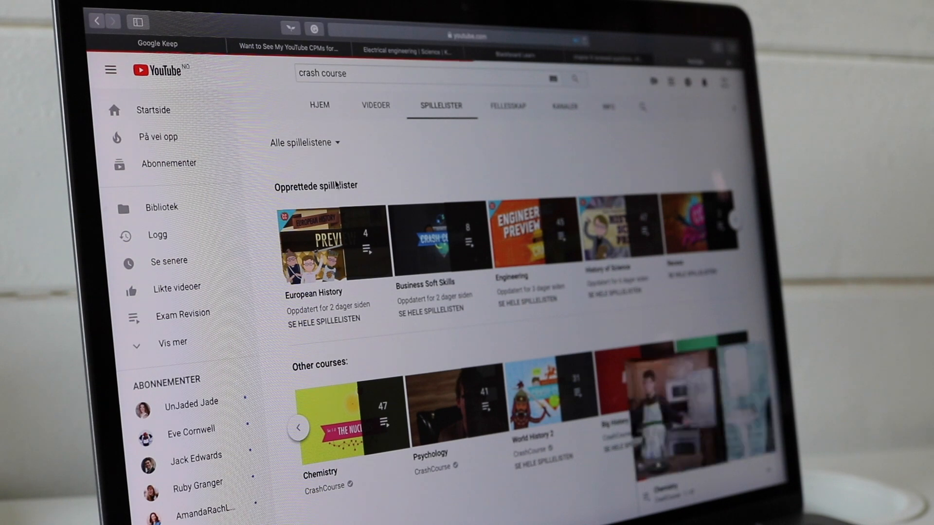
scroll("down", 3)
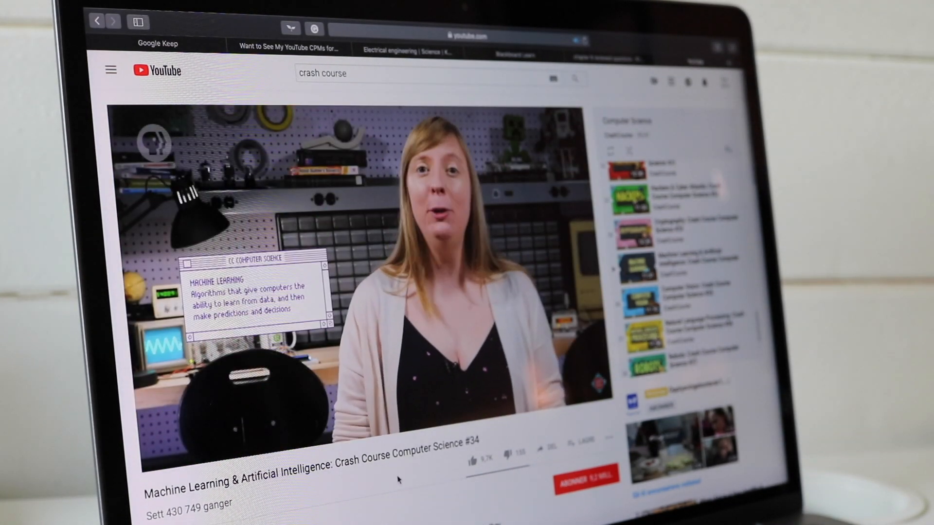
type("cow")
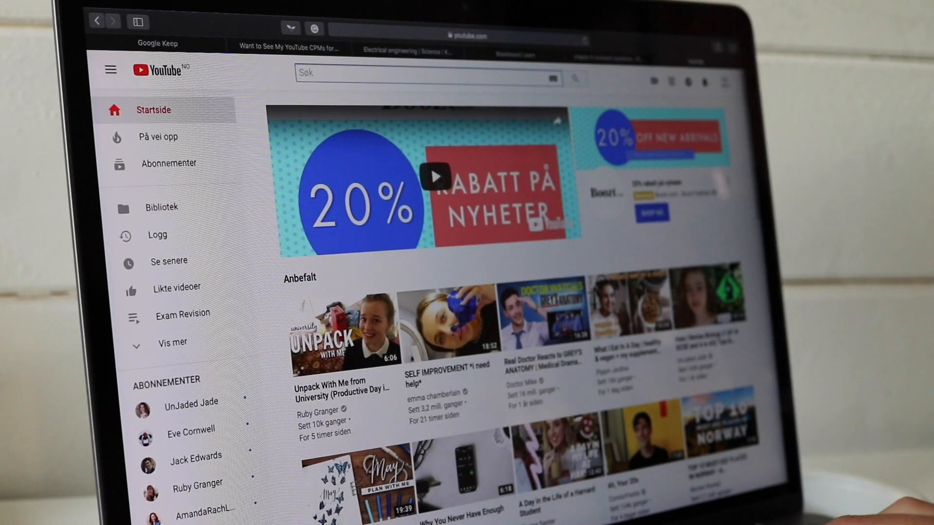
- Search YouTube for 'chilledcow' and land on the ChilledCow channel with its lofi livestreams
type("chilledcow")
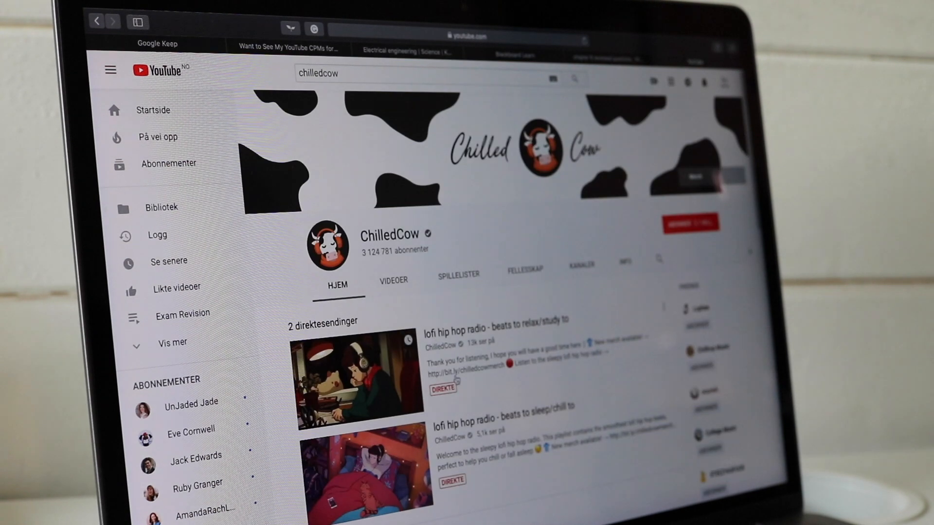
left_click(392, 280)
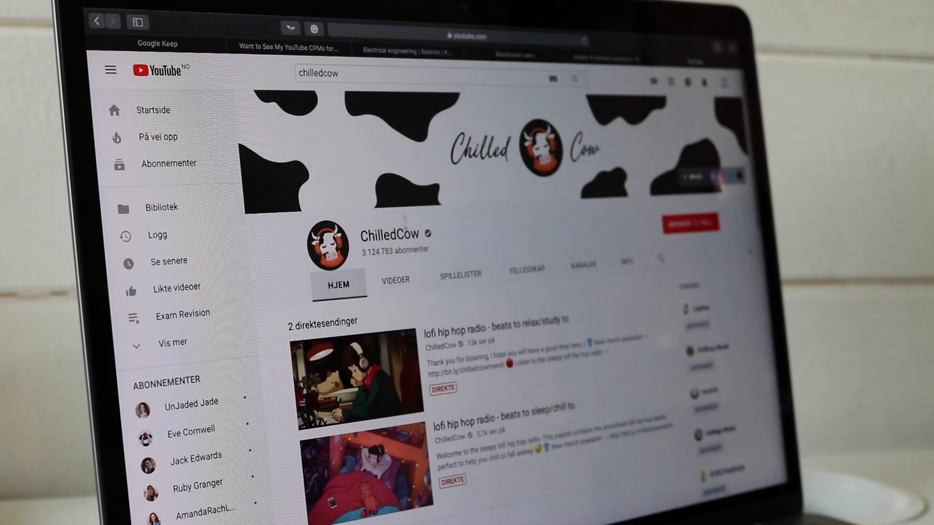
left_click(357, 376)
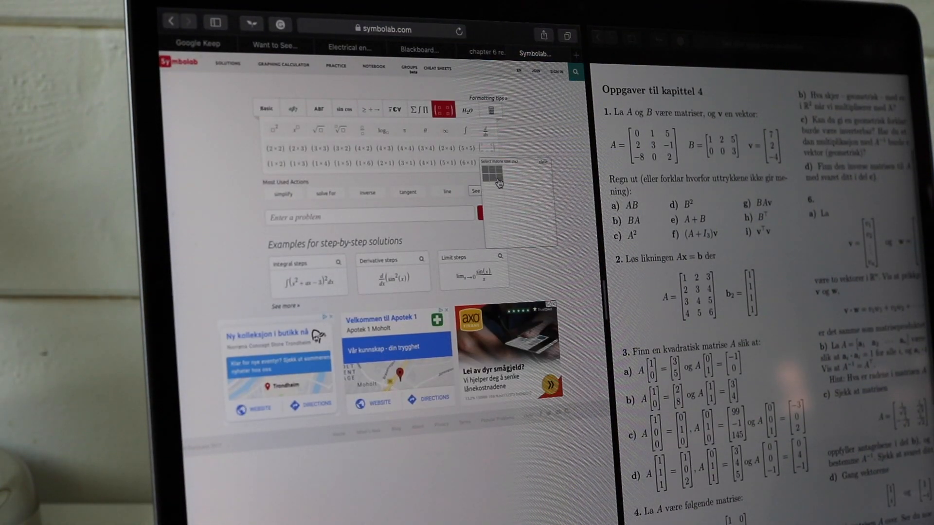
- Solve matrix A squared with steps using the matrix template
left_click(498, 182)
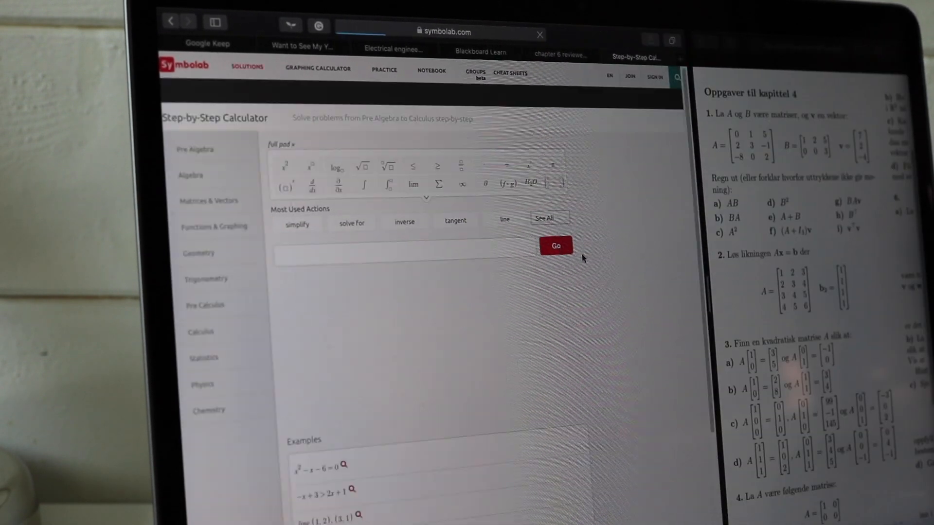
left_click(554, 245)
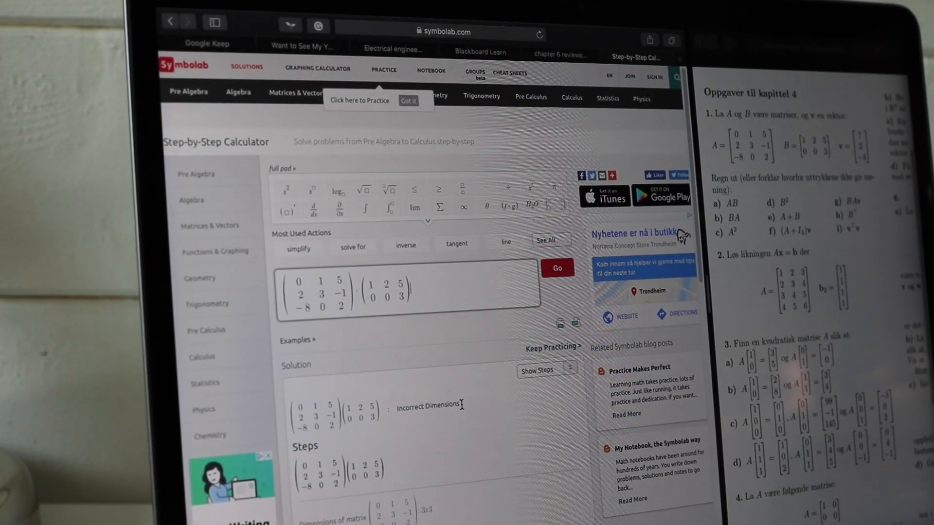
scroll("down", 3)
type("(1/√2 1/√2; -1/√2 1/√2)·(1; ")
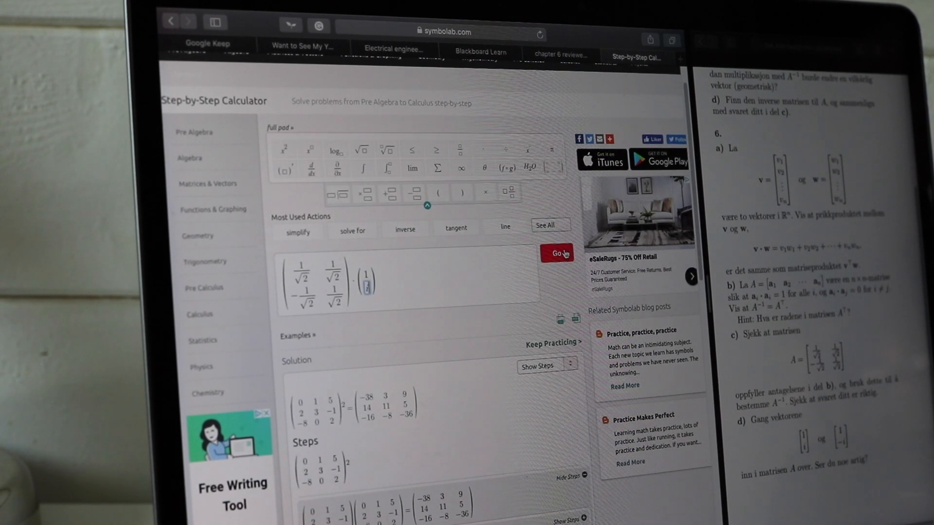
- Submit the 1/√2 matrix times a vector problem for solving
left_click(555, 253)
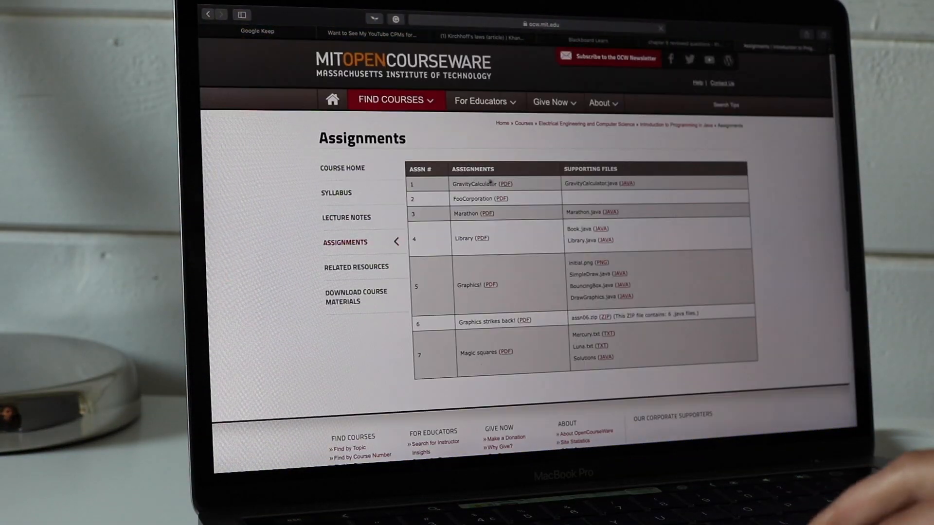
- Browse the Java course's lecture notes, then its assignments table with PDFs and Java files
left_click(346, 217)
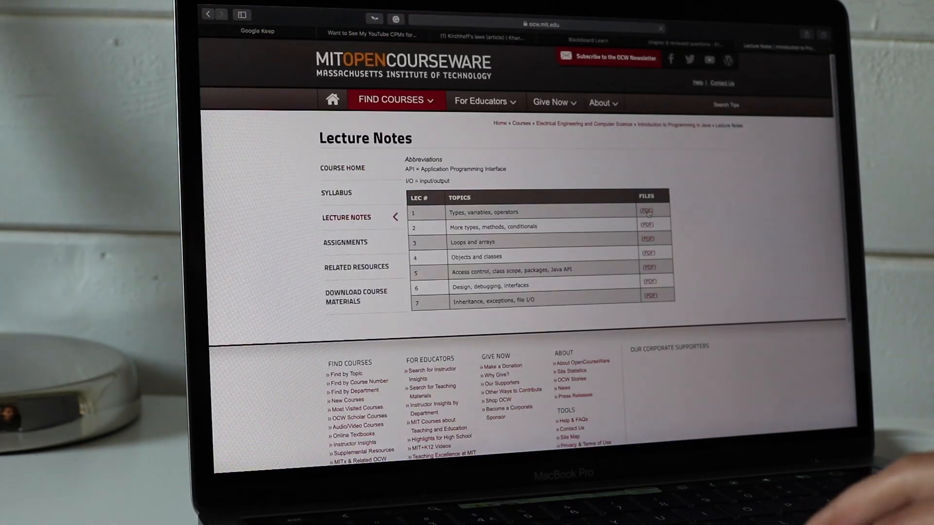
left_click(649, 211)
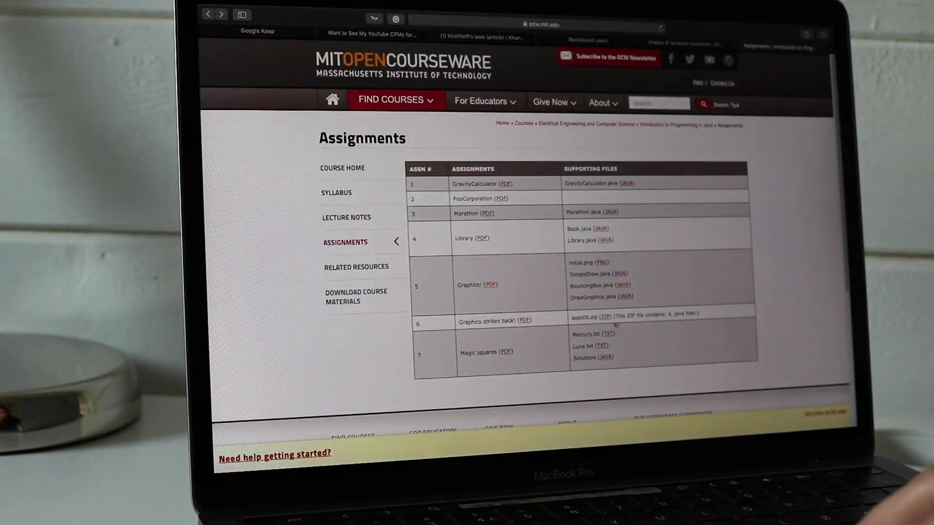
left_click(356, 267)
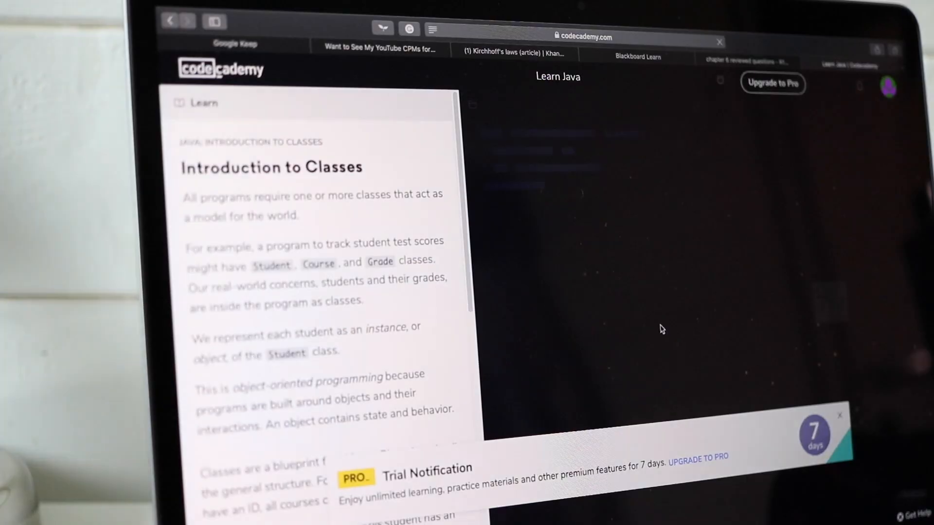
- Scroll the lesson and leave the Store class with an empty main method, first instruction checked
scroll("down", 3)
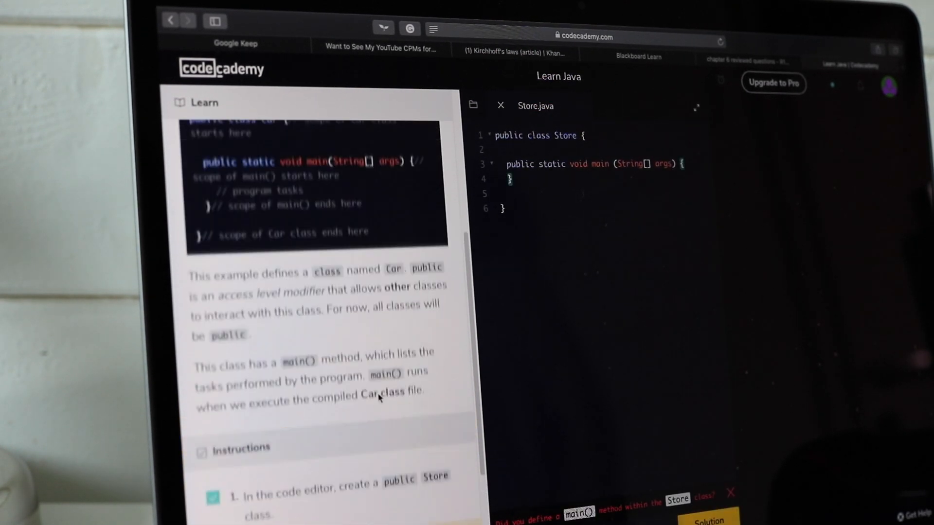
scroll("down", 3)
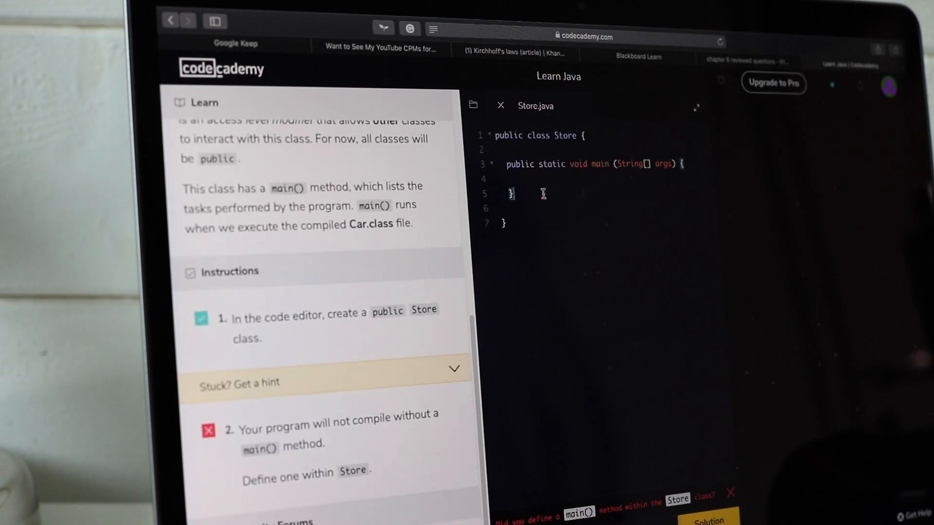